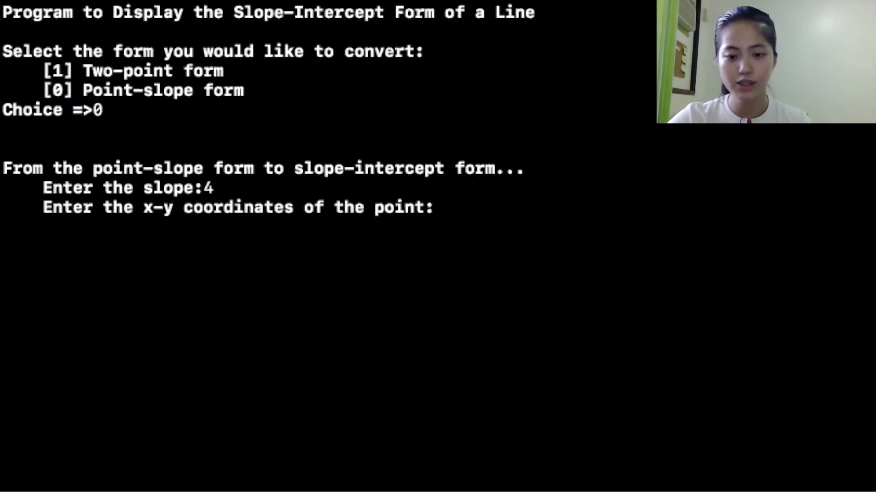
Enter point (7, 8) to get y = 4.00x − 20.00, then enter 0 to stop converting
{"action": "type", "text": "7 8"}
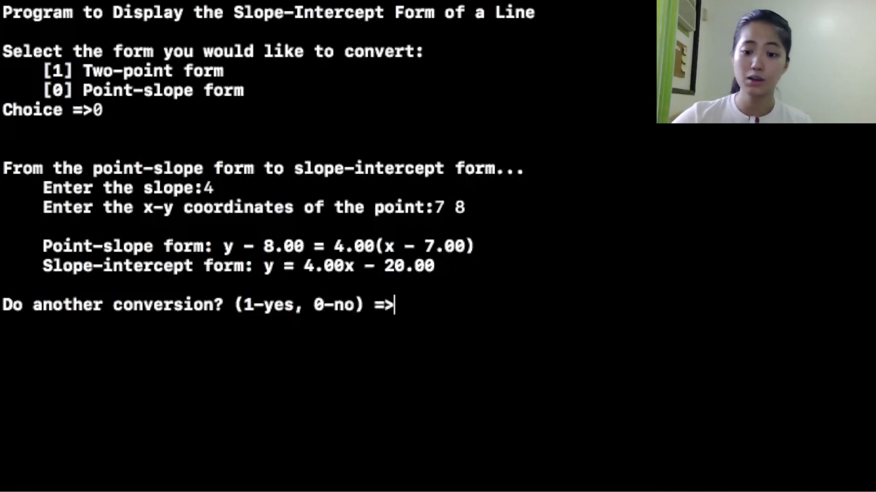
{"action": "type", "text": "0"}
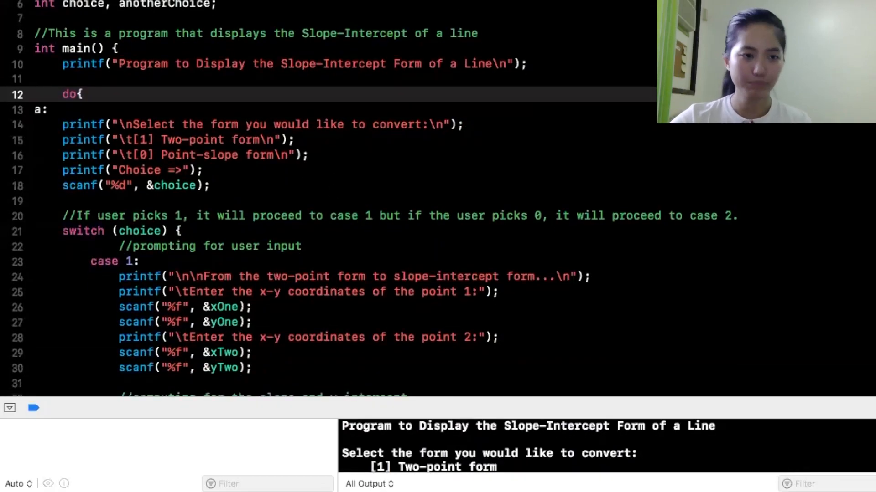
{"action": "scroll", "scroll_direction": "down", "scroll_amount": 3}
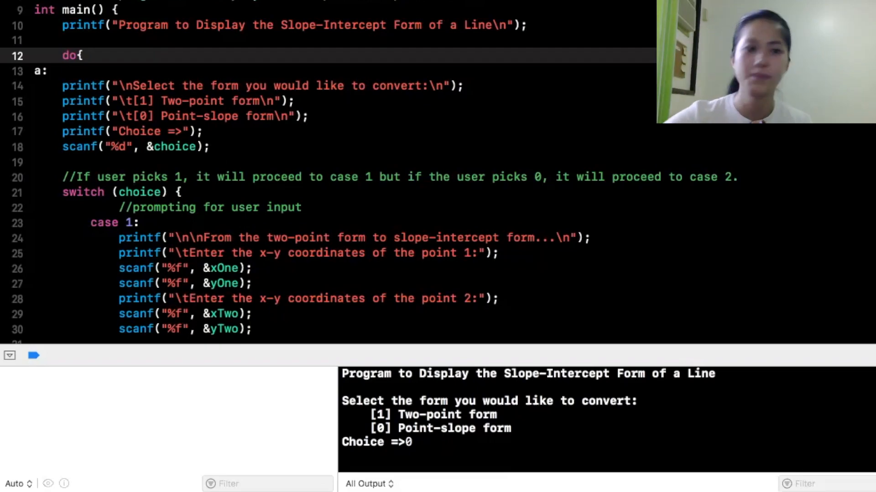
{"action": "scroll", "scroll_direction": "down", "scroll_amount": 3}
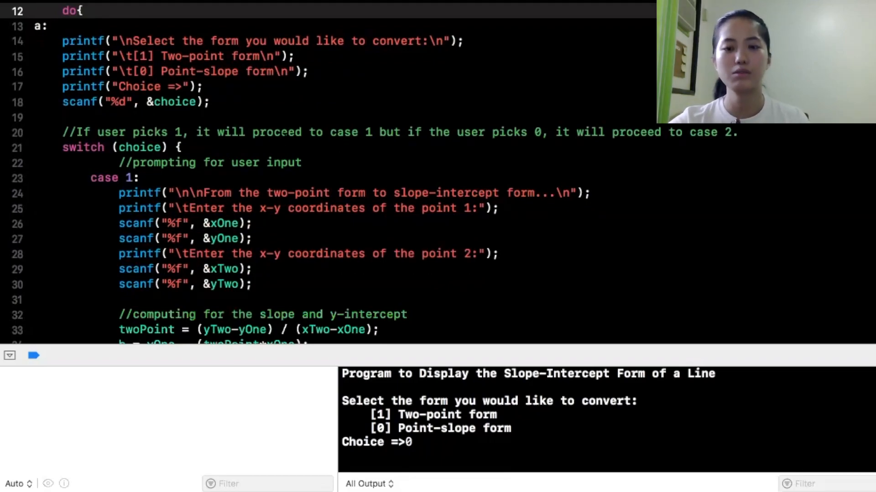
{"action": "scroll", "scroll_direction": "down", "scroll_amount": 3}
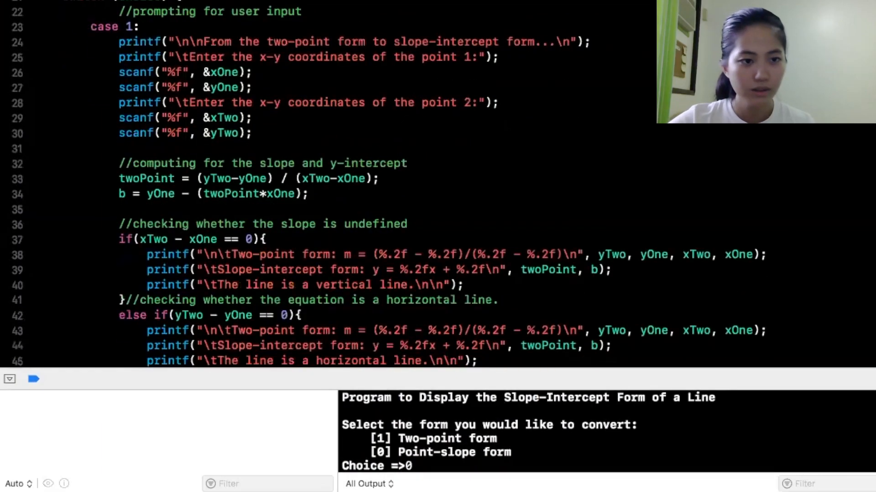
{"action": "scroll", "scroll_direction": "down", "scroll_amount": 3}
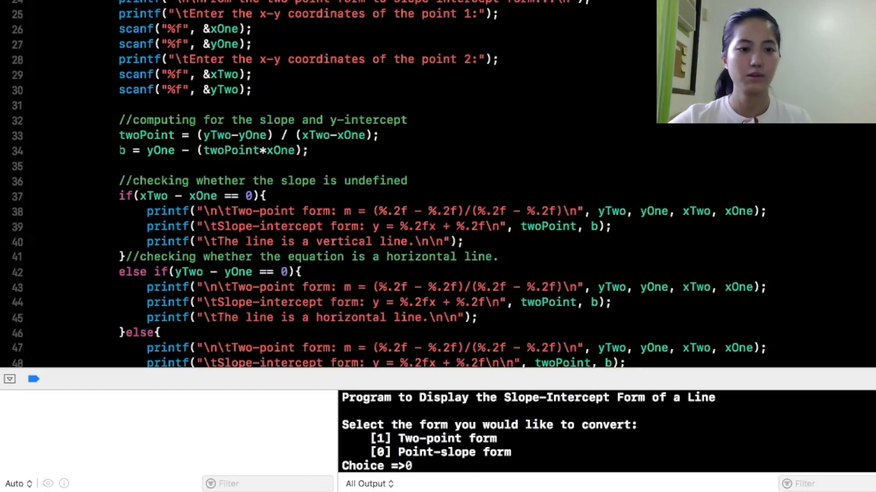
{"action": "double_click", "coordinate": [122, 150]}
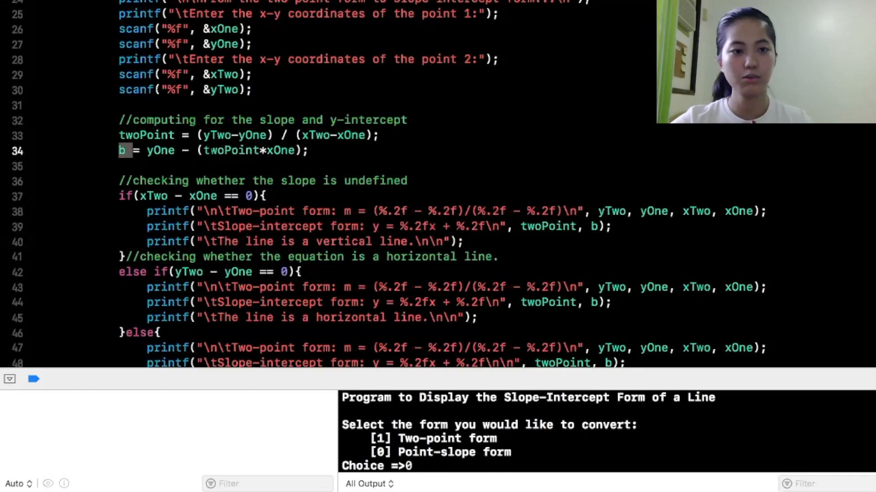
{"action": "scroll", "scroll_direction": "down", "scroll_amount": 3}
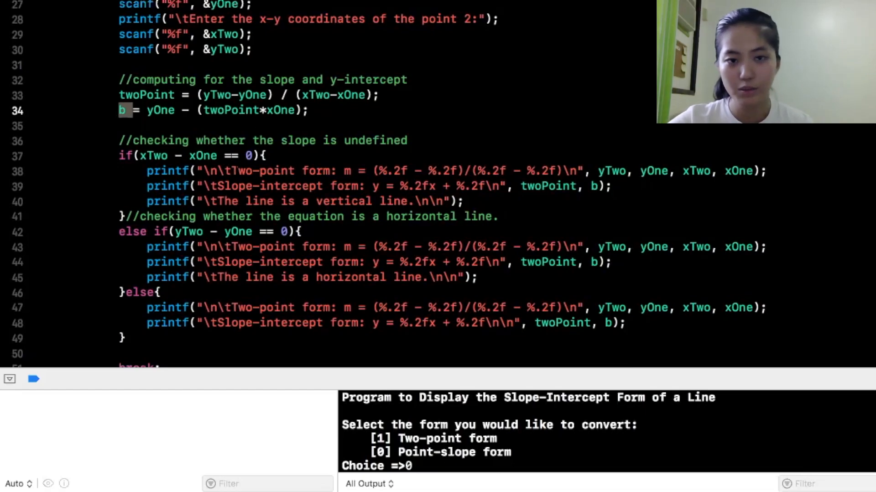
{"action": "scroll", "scroll_direction": "down", "scroll_amount": 3}
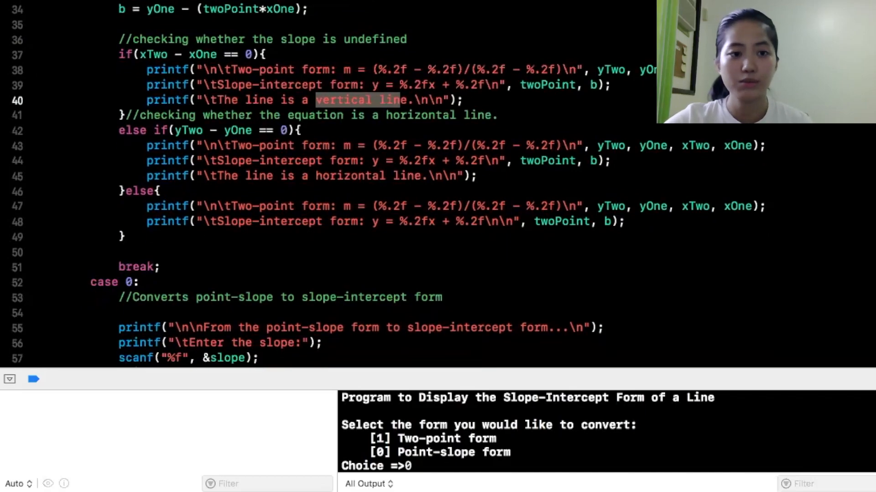
{"action": "scroll", "scroll_direction": "down", "scroll_amount": 3}
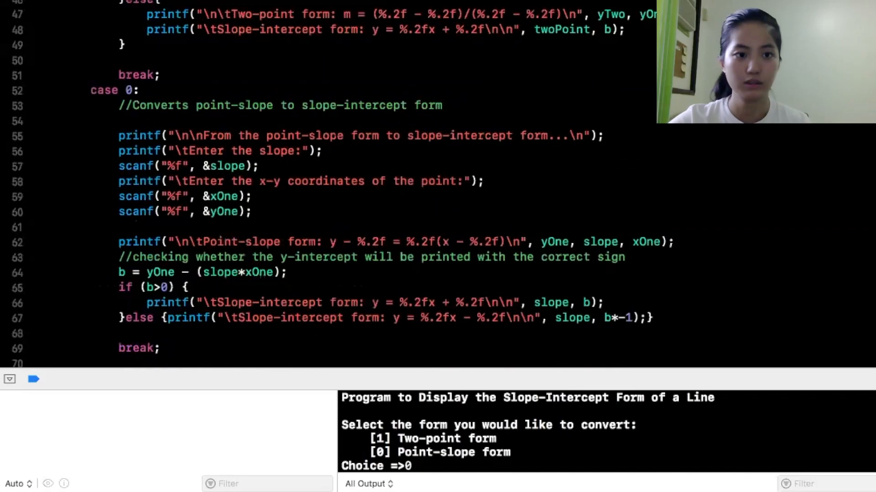
{"action": "scroll", "scroll_direction": "down", "scroll_amount": 3}
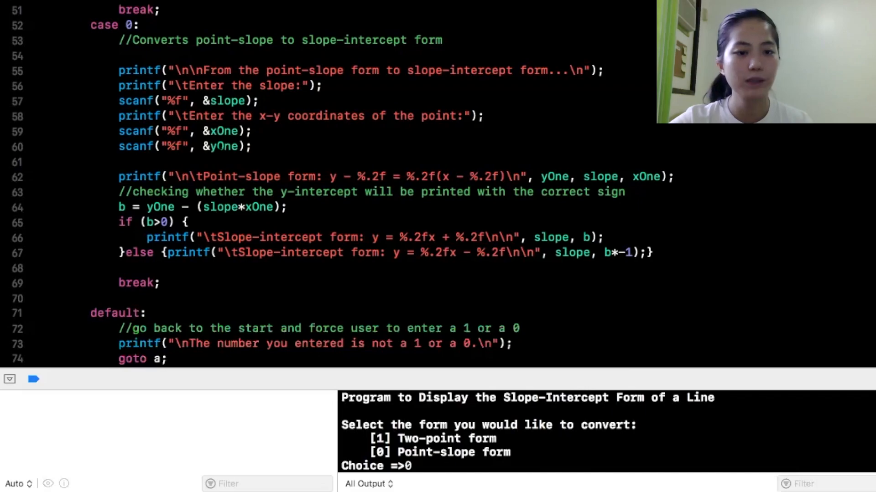
{"action": "scroll", "scroll_direction": "down", "scroll_amount": 3}
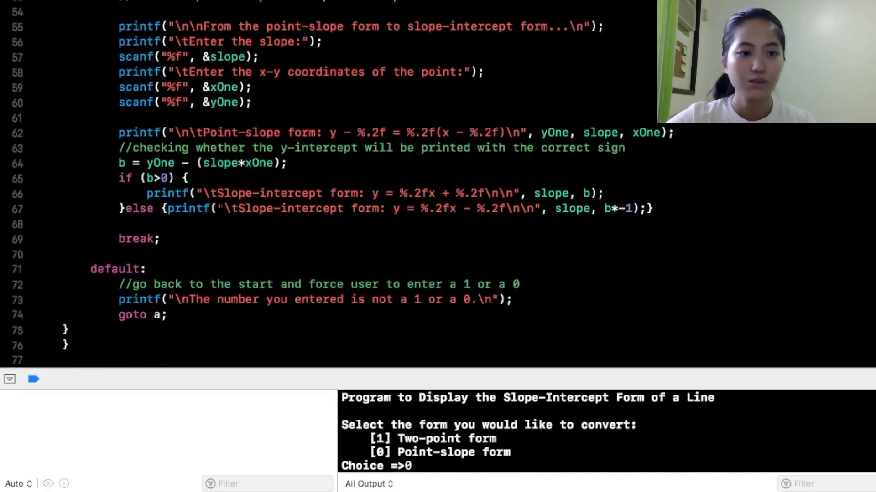
{"action": "scroll", "scroll_direction": "down", "scroll_amount": 3}
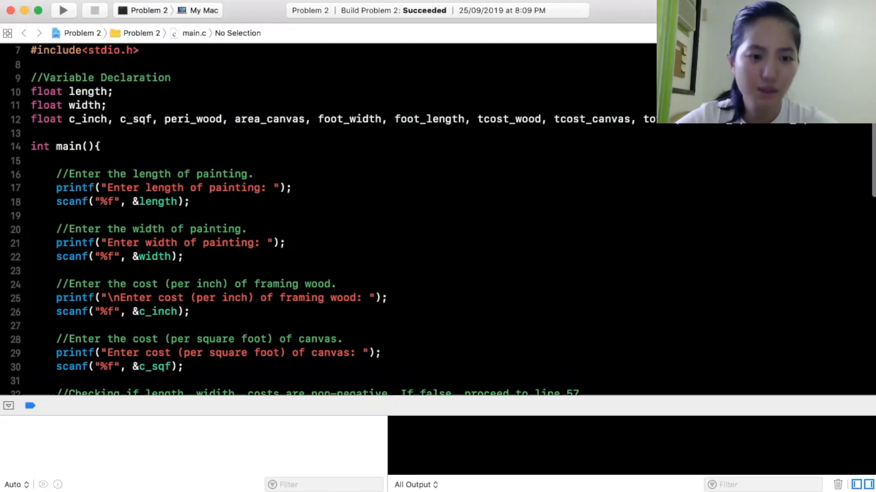
Run Problem 2 for a 90 by 80 painting with wood 7 and canvas 9, totalling PhP 2884.69
{"action": "scroll", "scroll_direction": "down", "scroll_amount": 3}
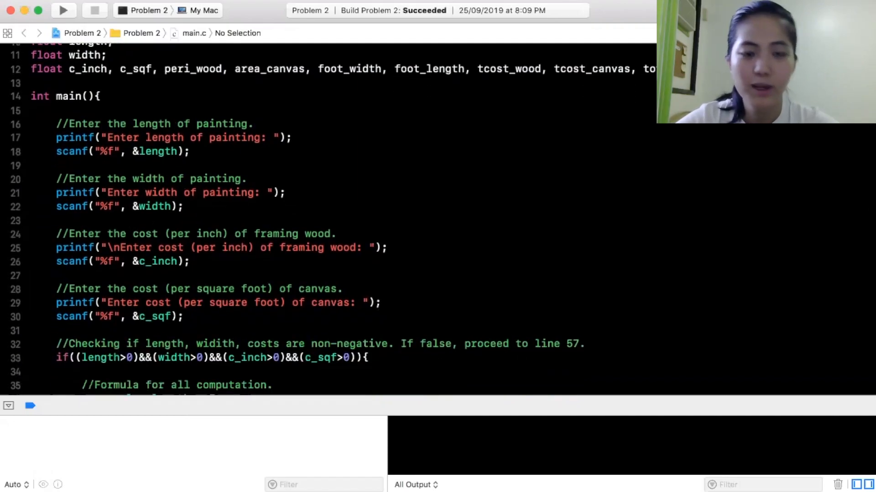
{"action": "scroll", "scroll_direction": "down", "scroll_amount": 3}
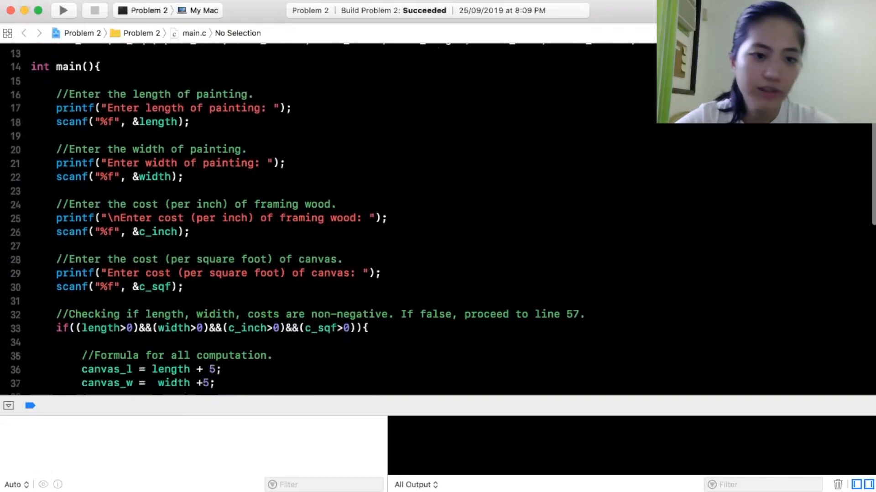
{"action": "left_click", "coordinate": [63, 10]}
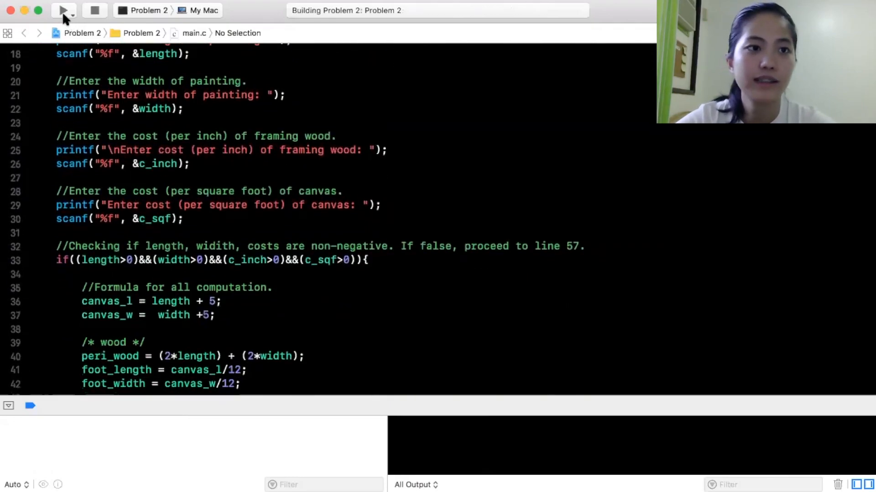
{"action": "left_click", "coordinate": [63, 10]}
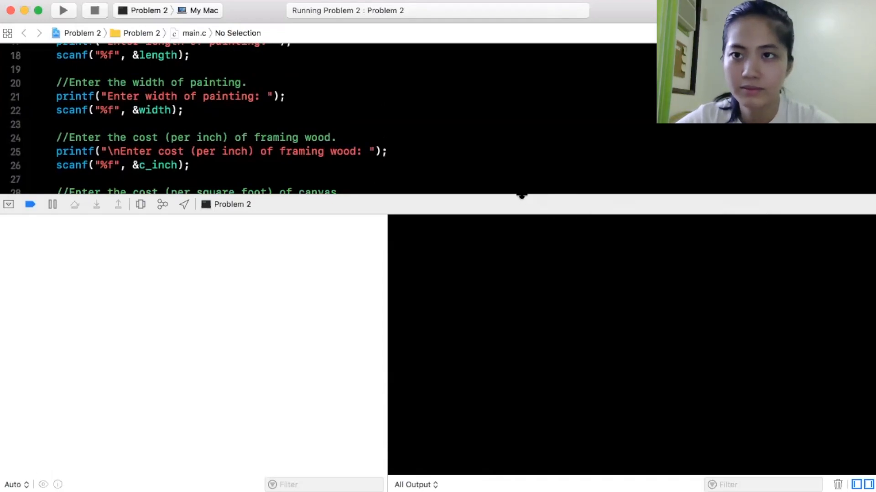
{"action": "type", "text": "90"}
{"action": "type", "text": "80"}
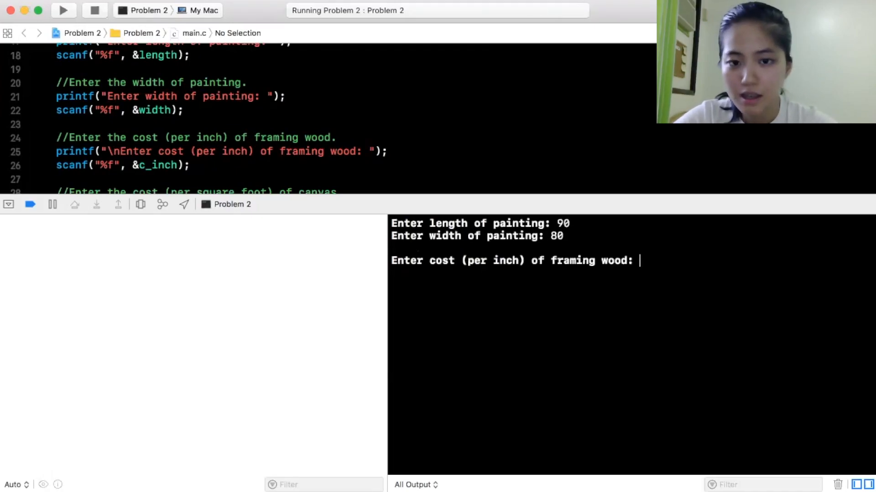
{"action": "type", "text": "7"}
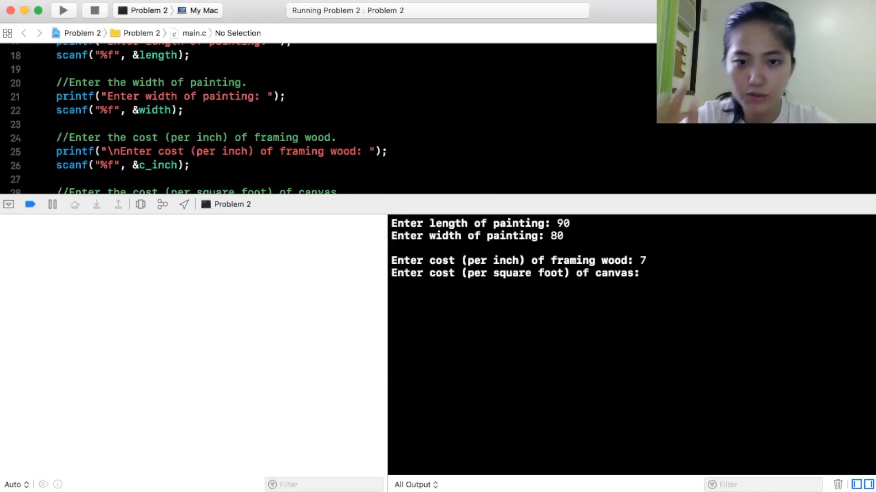
{"action": "type", "text": "9"}
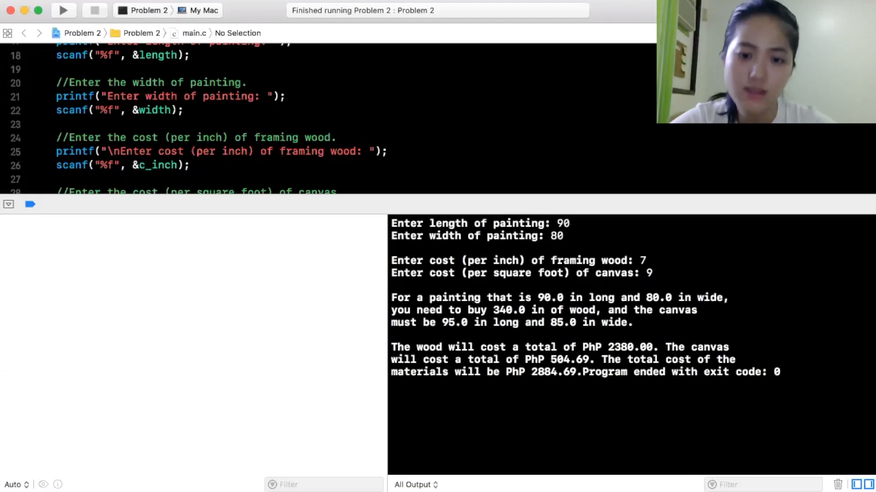
{"action": "mouse_move", "coordinate": [743, 198]}
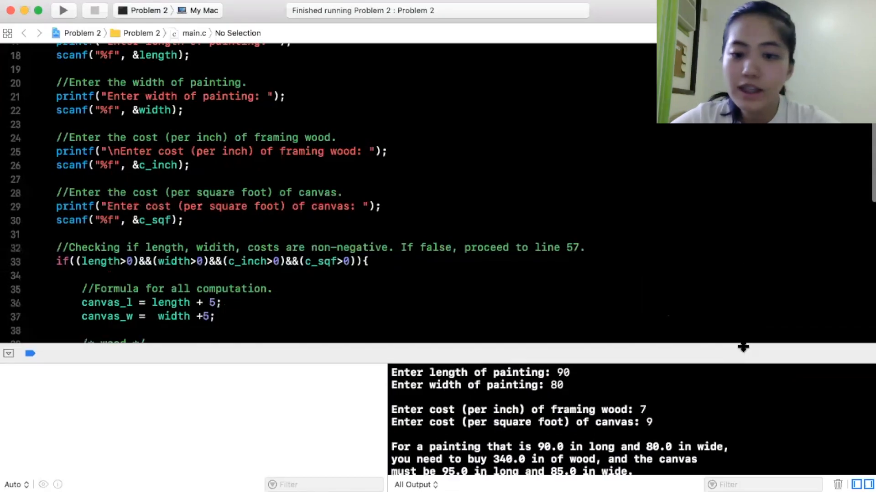
Scroll through the Problem 2 main.c, then bring up the PE07_P3 array-merge source
{"action": "scroll", "scroll_direction": "up", "scroll_amount": 3}
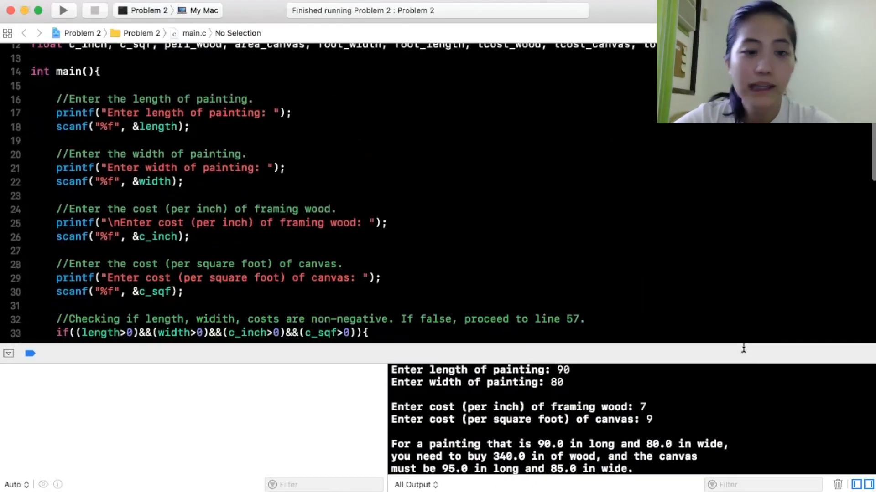
{"action": "scroll", "scroll_direction": "down", "scroll_amount": 3}
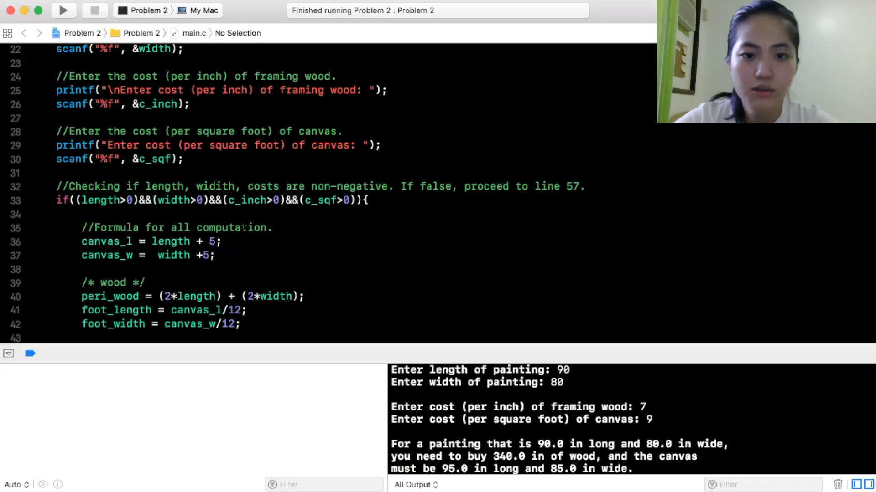
{"action": "scroll", "scroll_direction": "down", "scroll_amount": 3}
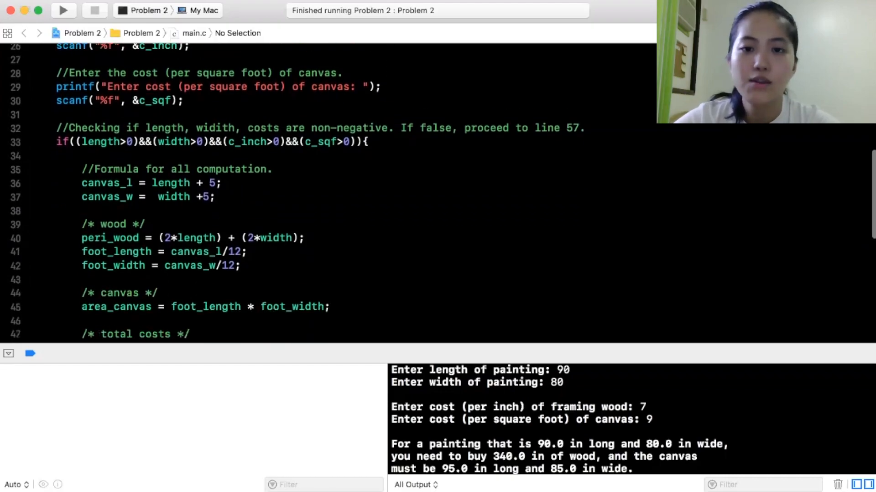
{"action": "scroll", "scroll_direction": "down", "scroll_amount": 3}
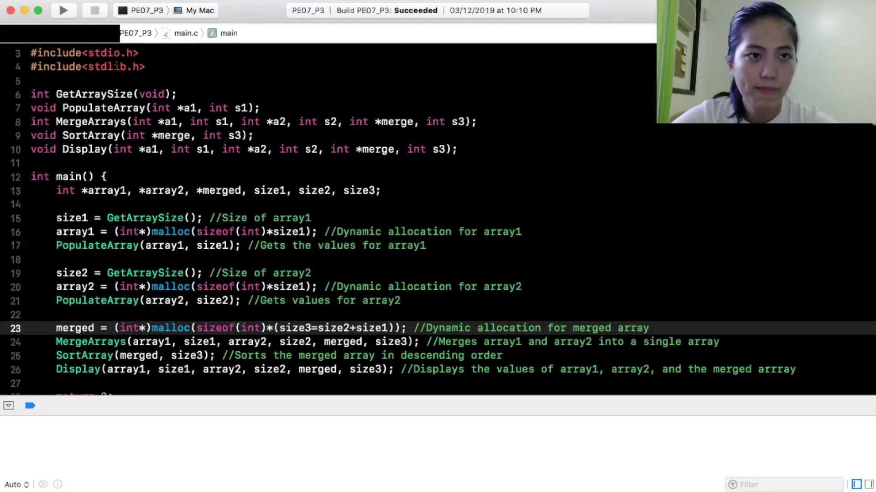
Run PE07_P3, entering eight values 1, 7, 0, 8, 4, 8, 3, 2, then a three-value array
{"action": "left_click", "coordinate": [63, 10]}
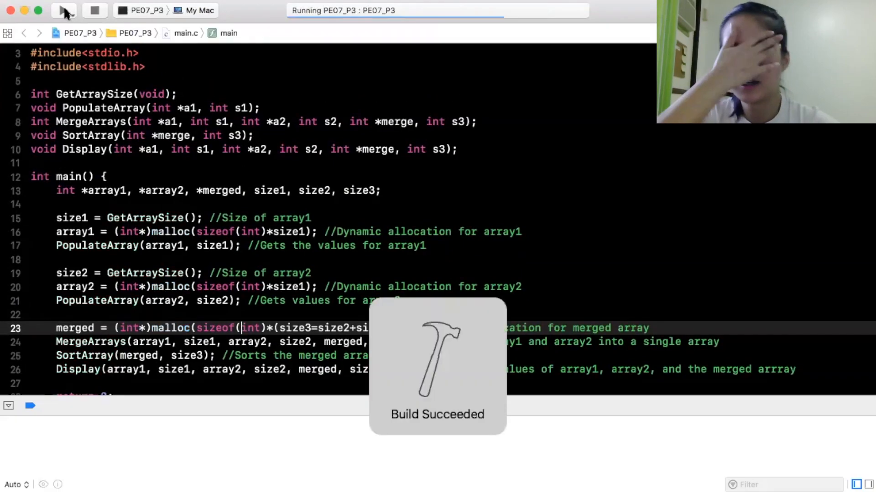
{"action": "left_click", "coordinate": [62, 10]}
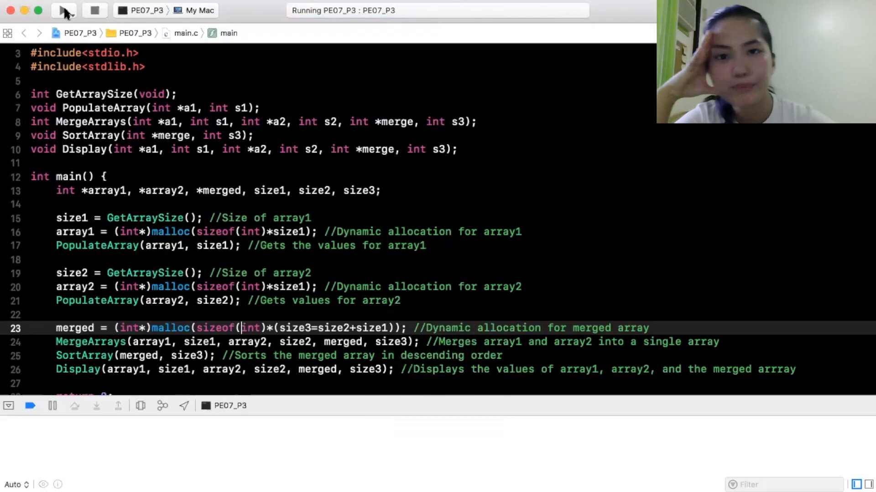
{"action": "left_click", "coordinate": [63, 10]}
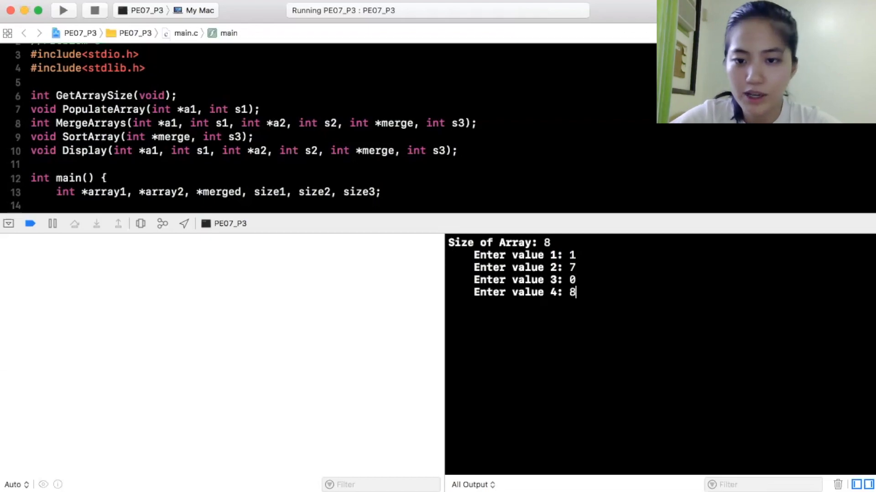
{"action": "type", "text": "4"}
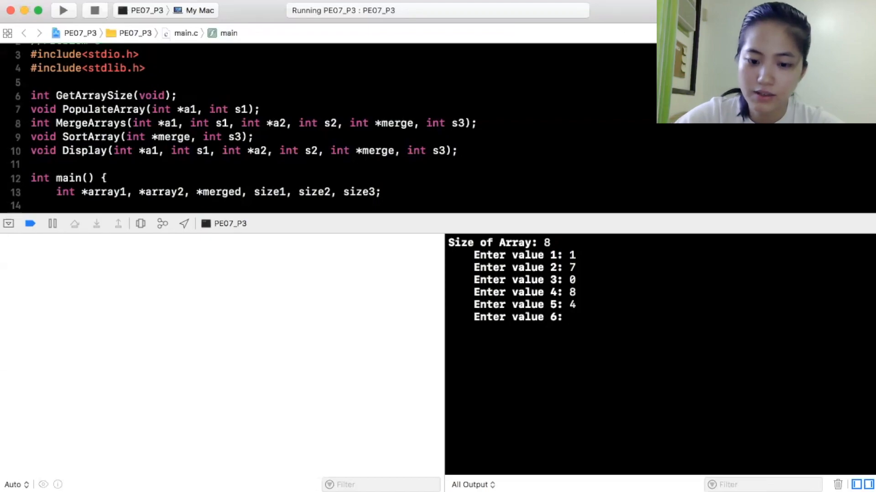
{"action": "type", "text": "8"}
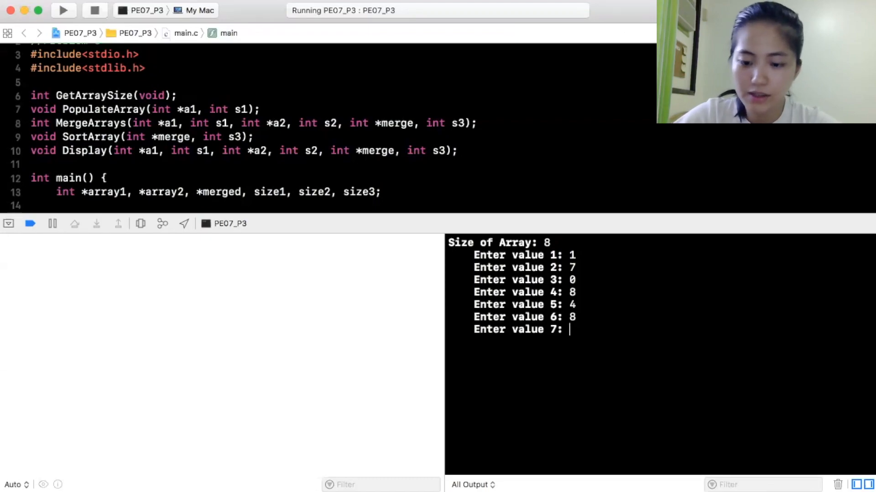
{"action": "type", "text": "3"}
{"action": "type", "text": "2"}
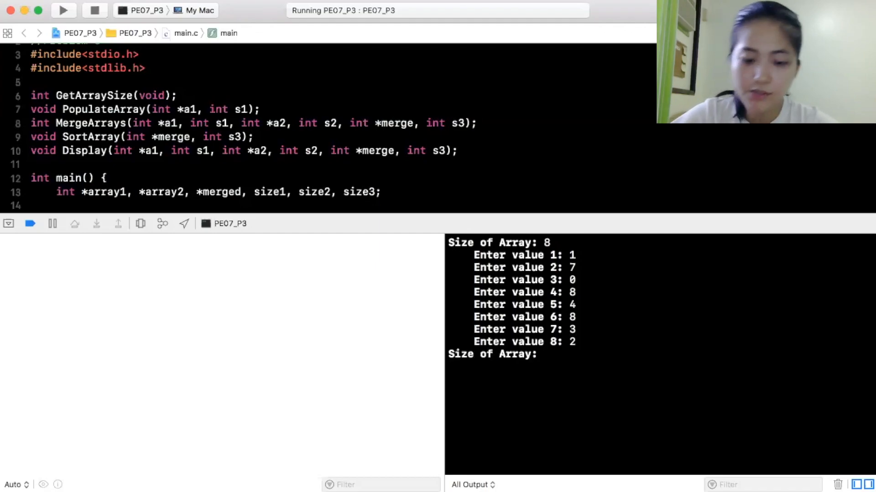
{"action": "type", "text": "3"}
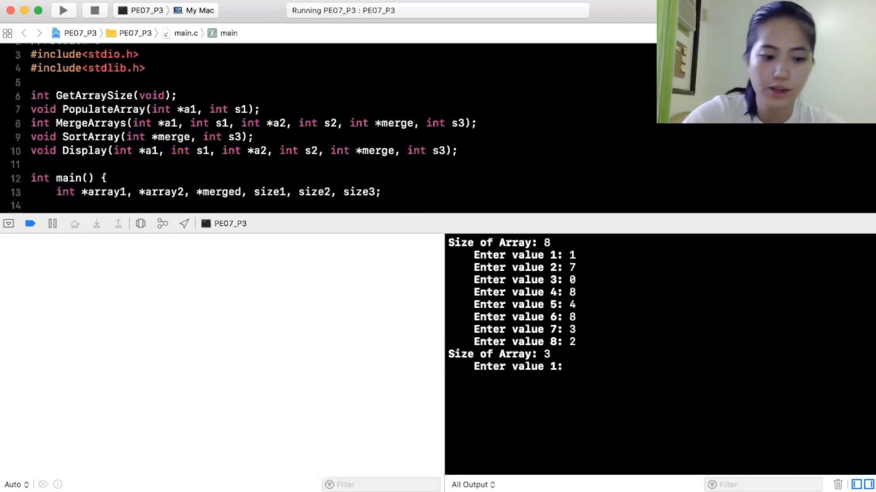
{"action": "type", "text": "1"}
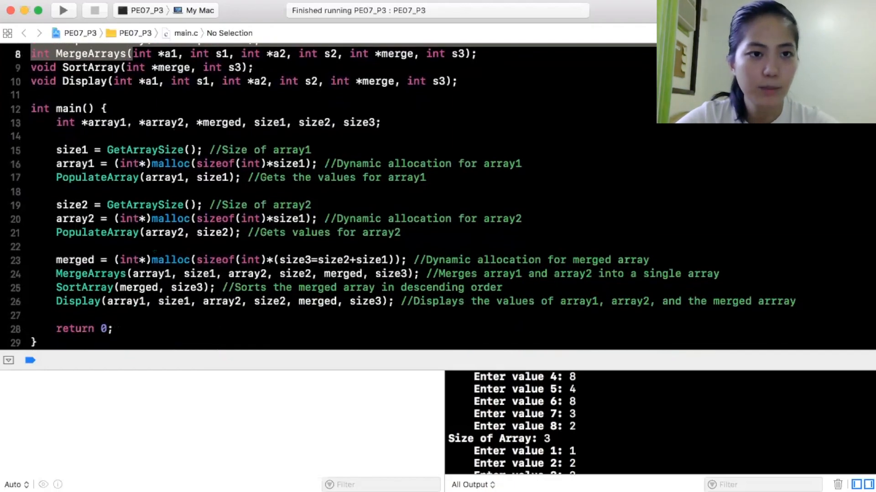
{"action": "scroll", "scroll_direction": "down", "scroll_amount": 3}
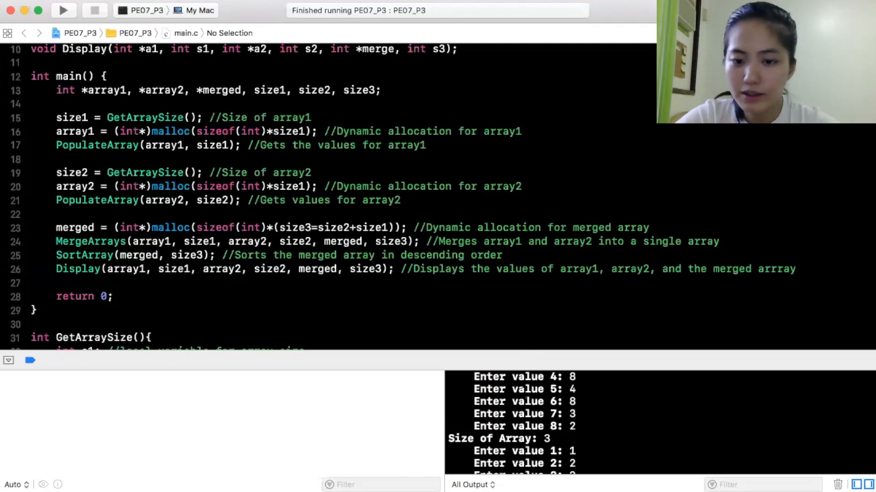
{"action": "scroll", "scroll_direction": "up", "scroll_amount": 3}
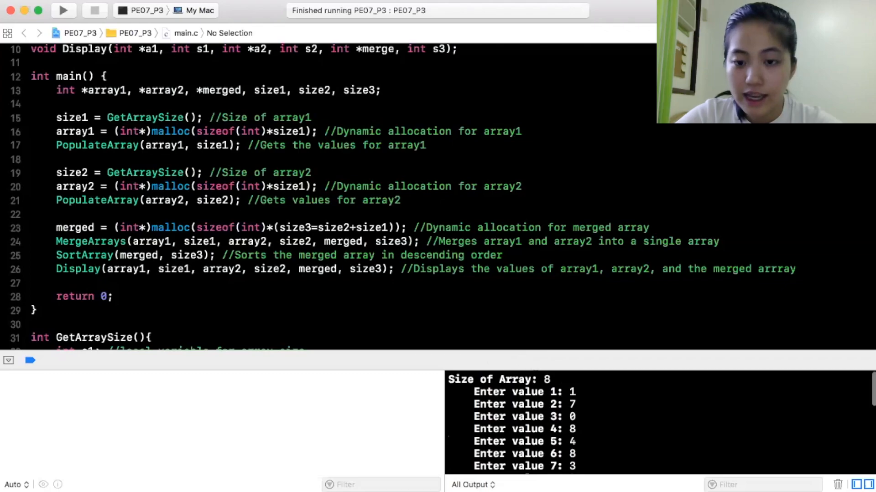
{"action": "scroll", "scroll_direction": "down", "scroll_amount": 3}
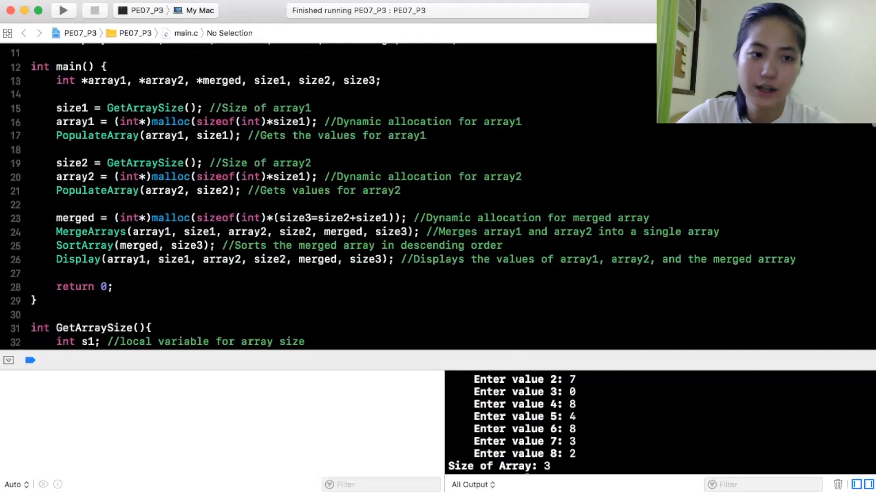
{"action": "scroll", "scroll_direction": "down", "scroll_amount": 3}
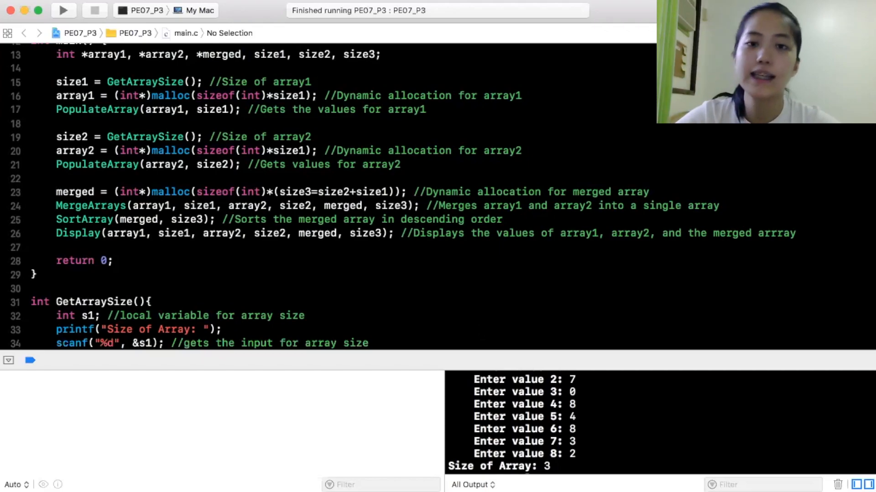
{"action": "mouse_move", "coordinate": [488, 353]}
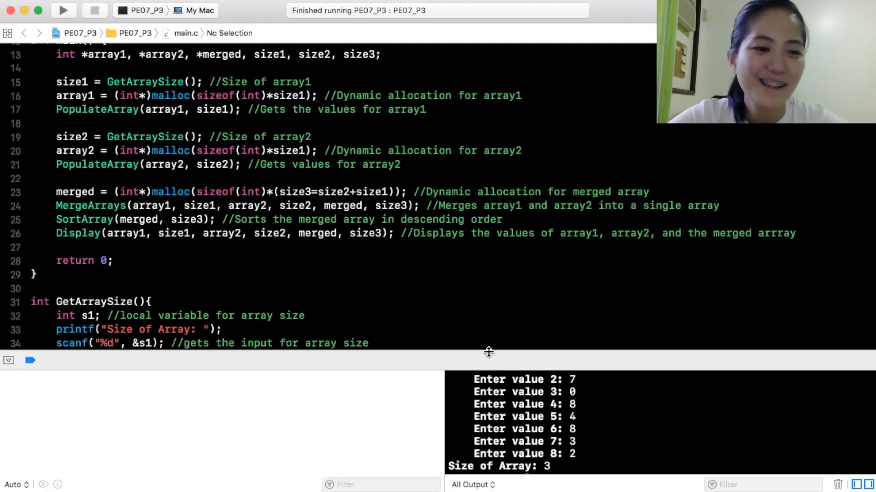
{"action": "scroll", "scroll_direction": "down", "scroll_amount": 3}
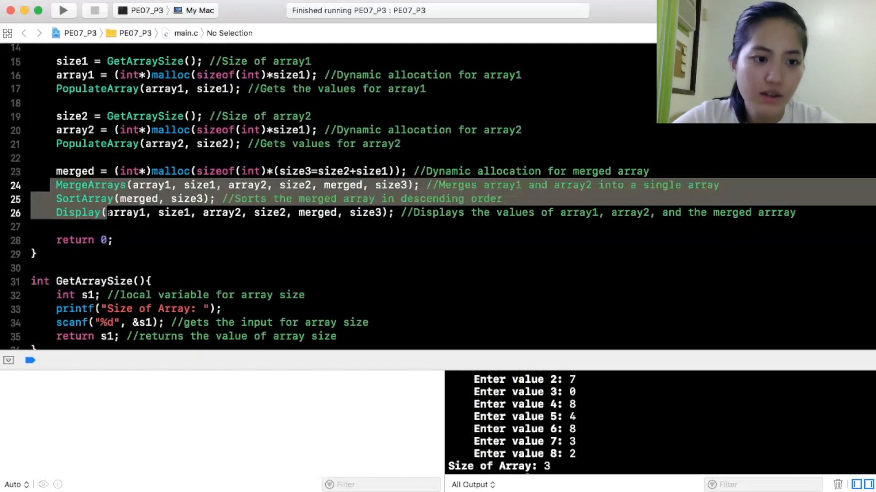
{"action": "scroll", "scroll_direction": "down", "scroll_amount": 3}
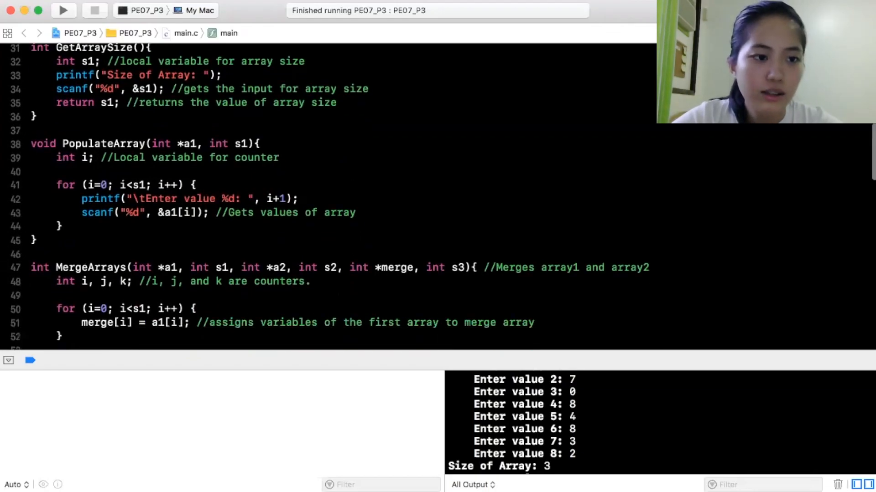
{"action": "scroll", "scroll_direction": "down", "scroll_amount": 3}
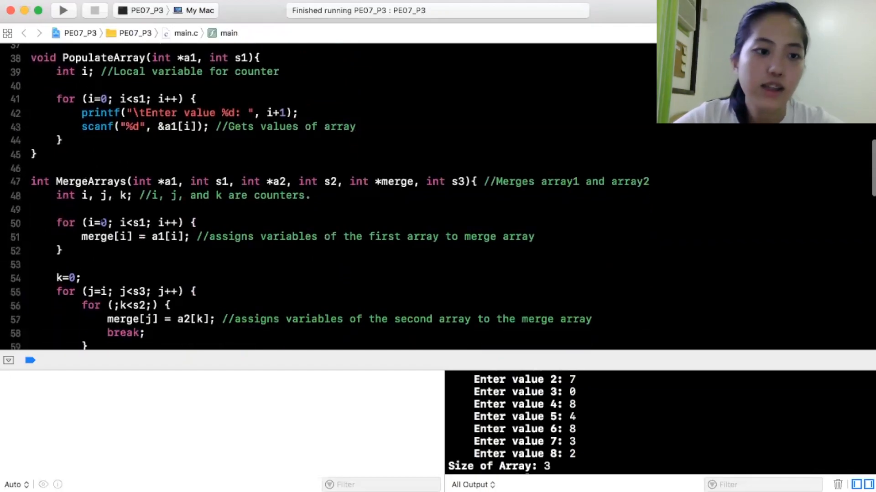
{"action": "scroll", "scroll_direction": "down", "scroll_amount": 3}
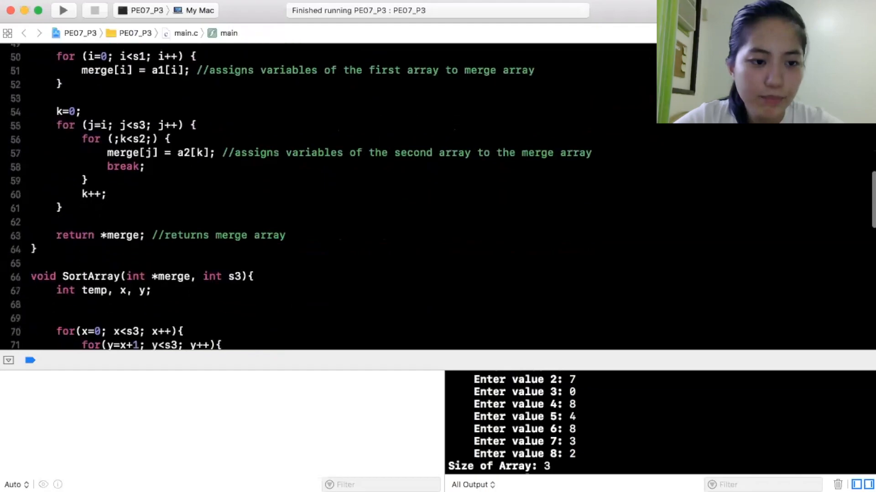
{"action": "scroll", "scroll_direction": "down", "scroll_amount": 3}
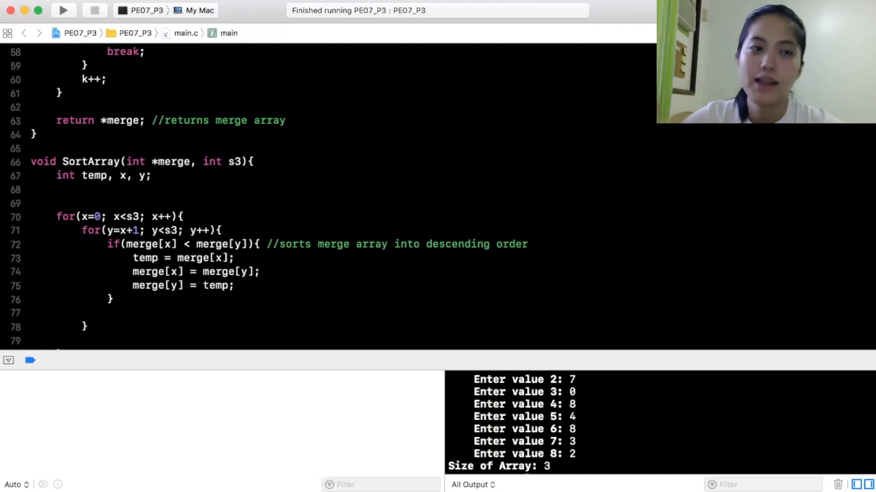
{"action": "scroll", "scroll_direction": "up", "scroll_amount": 3}
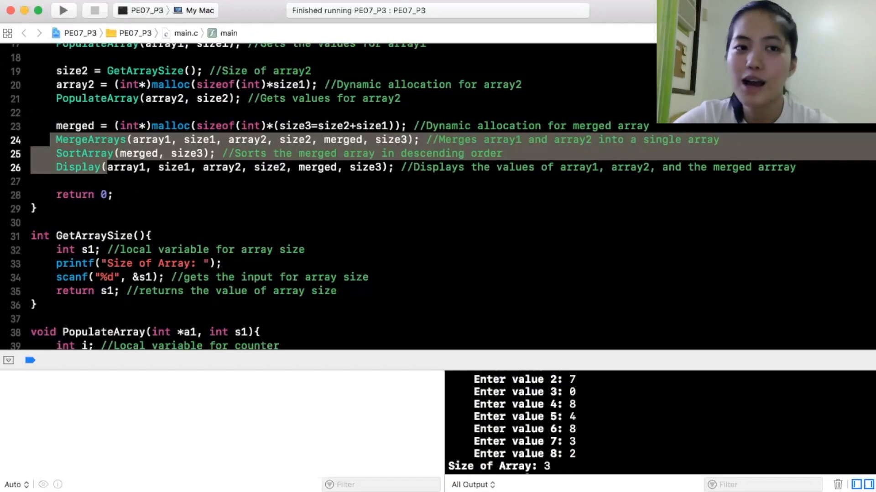